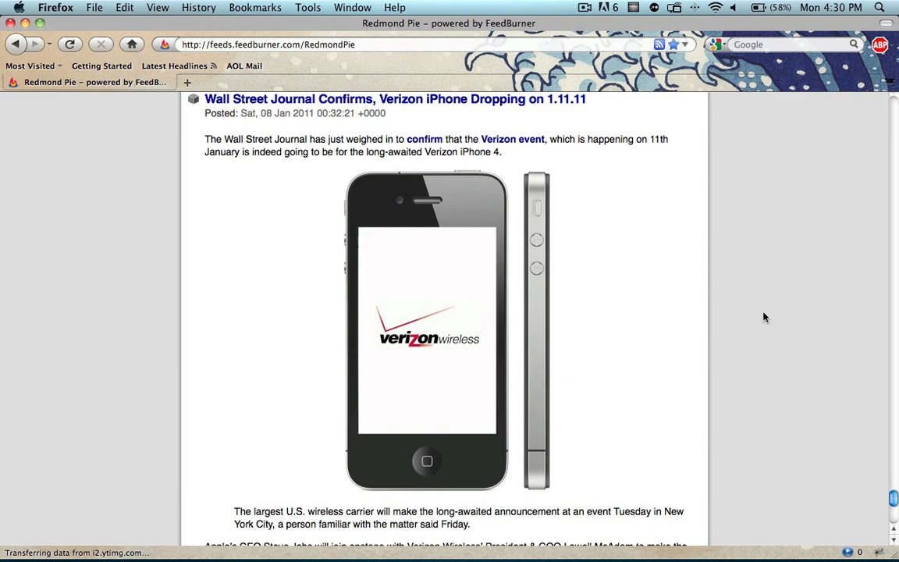
pyautogui.moveTo(880, 465)
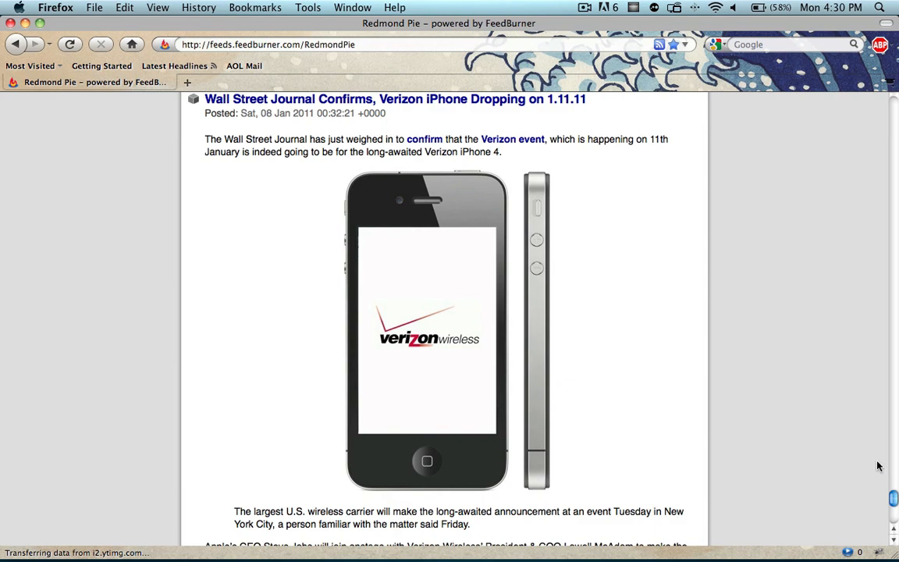
pyautogui.scroll(3)
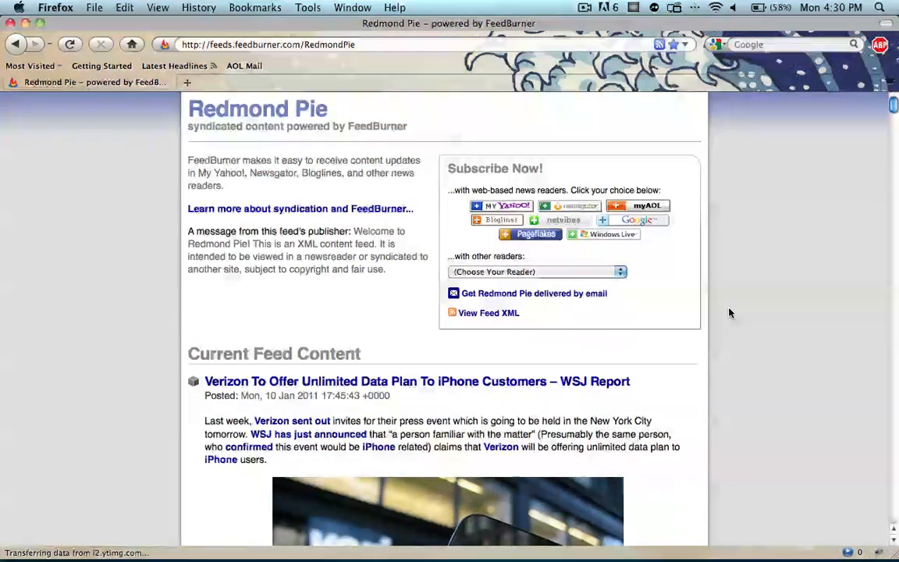
pyautogui.scroll(-3)
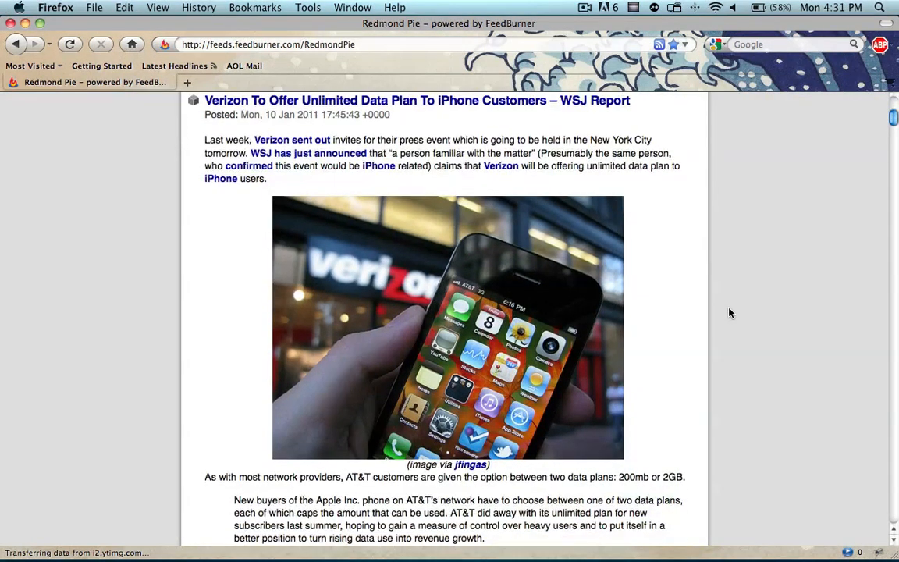